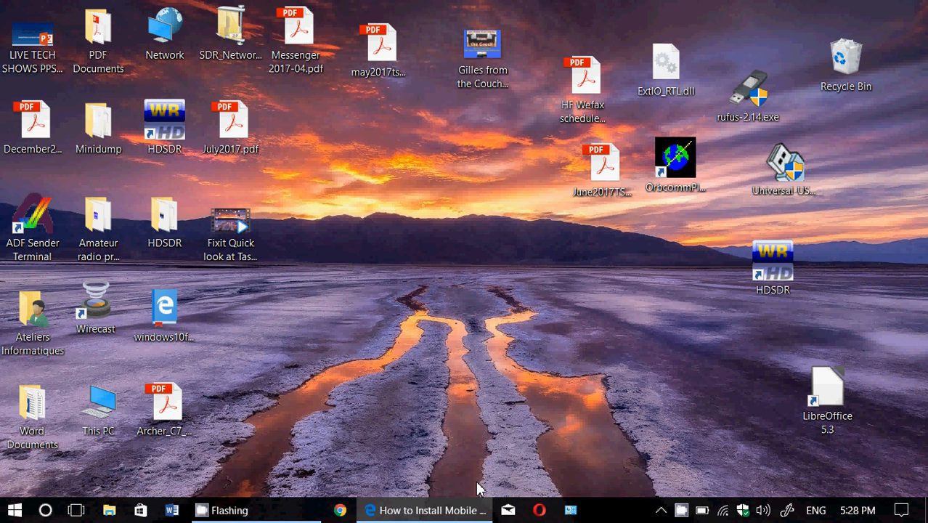
mouse_move(665, 451)
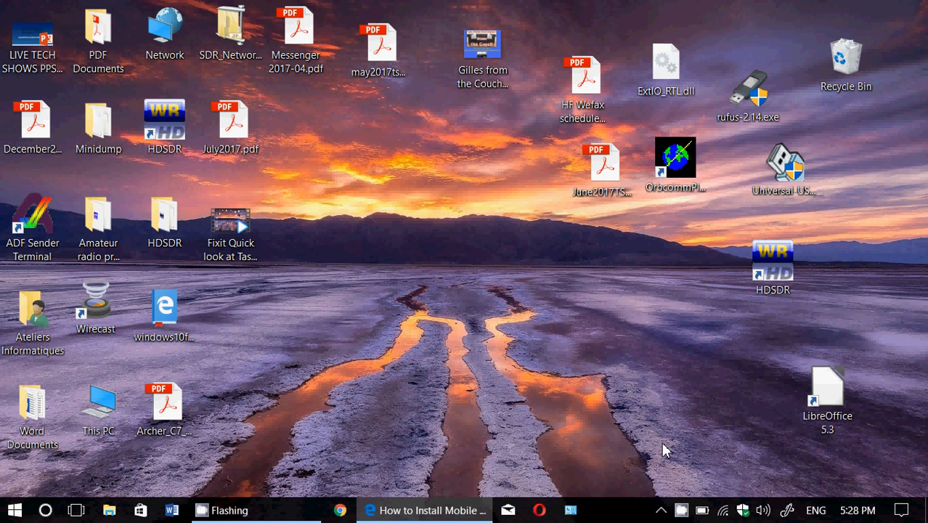
mouse_move(563, 366)
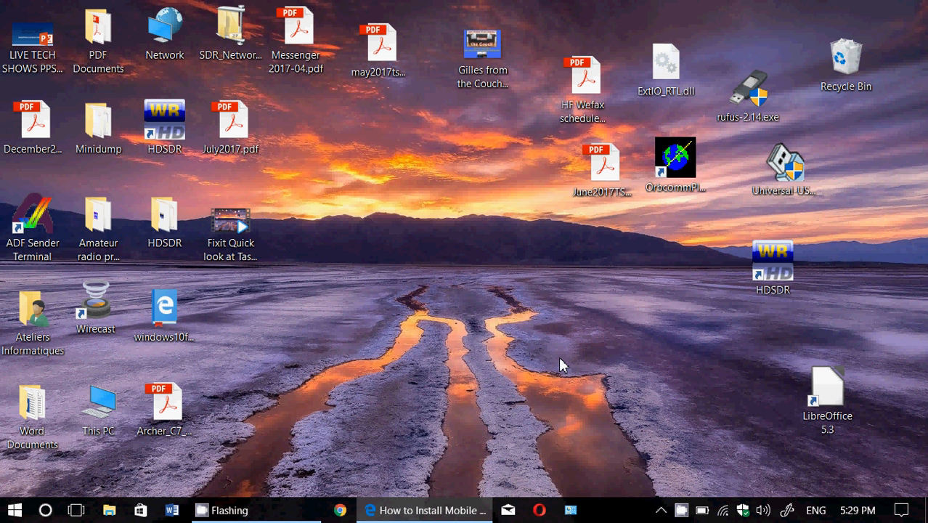
mouse_move(732, 441)
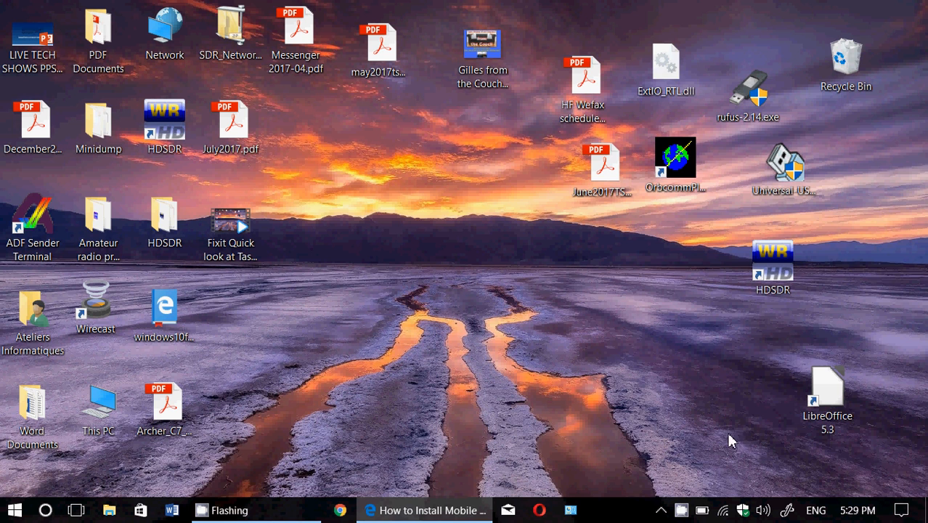
Step: Reach the Privacy General page via Action Center's All settings shortcut
left_click(901, 510)
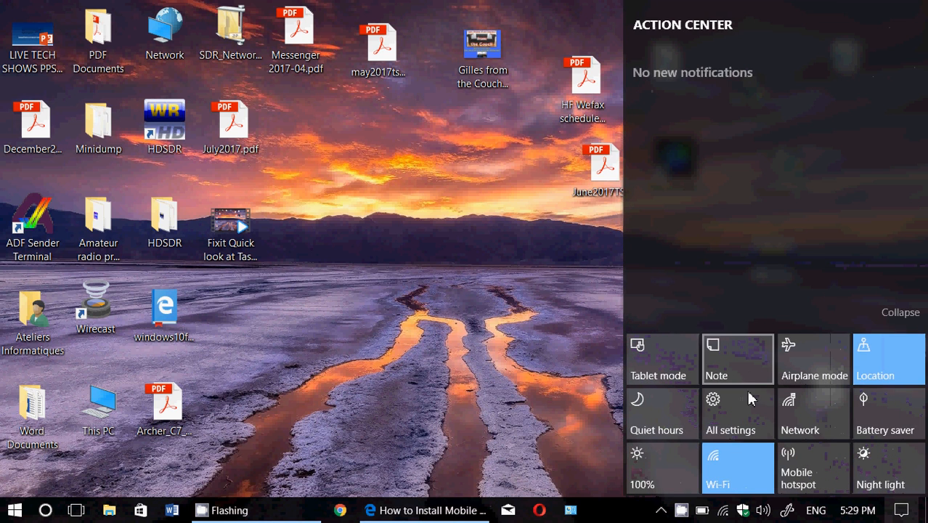
left_click(731, 413)
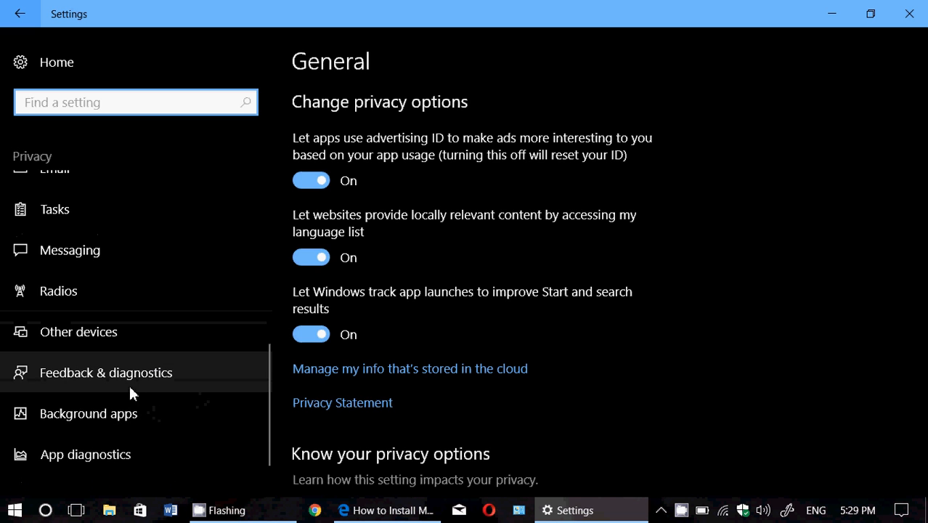
Step: Show the Feedback & diagnostics page with Full diagnostic data selected and tailored experiences on
left_click(106, 372)
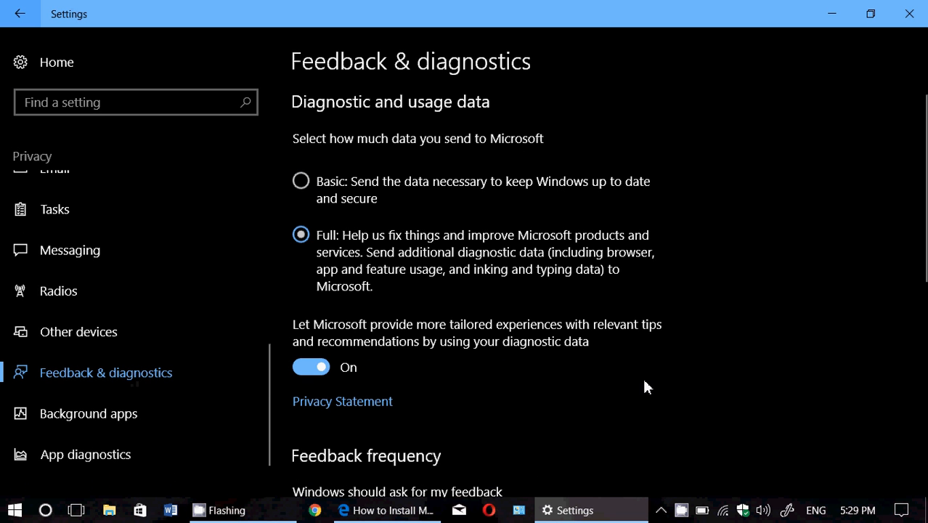
mouse_move(764, 397)
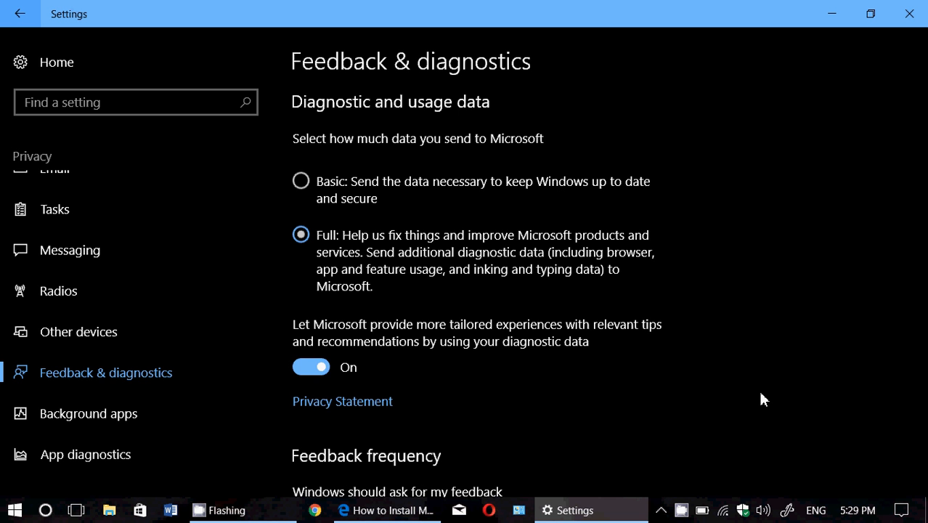
scroll("down", 3)
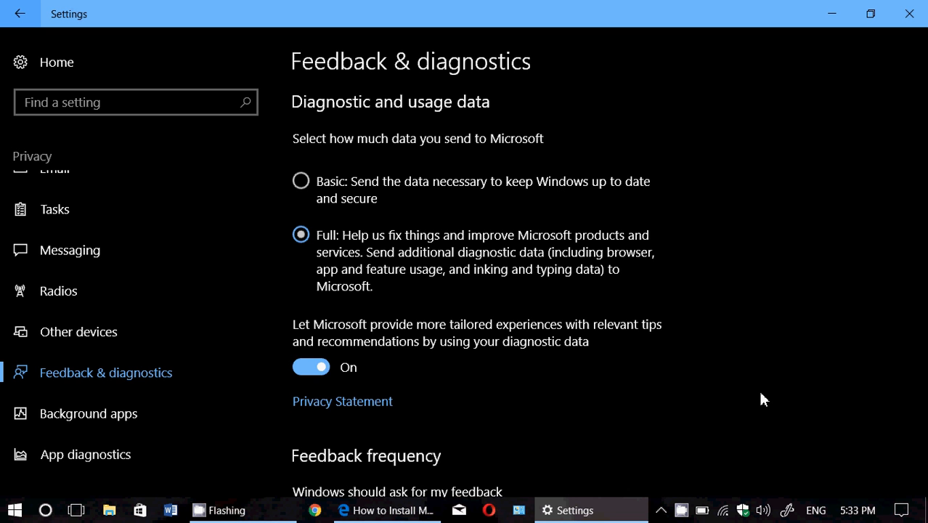
mouse_move(712, 151)
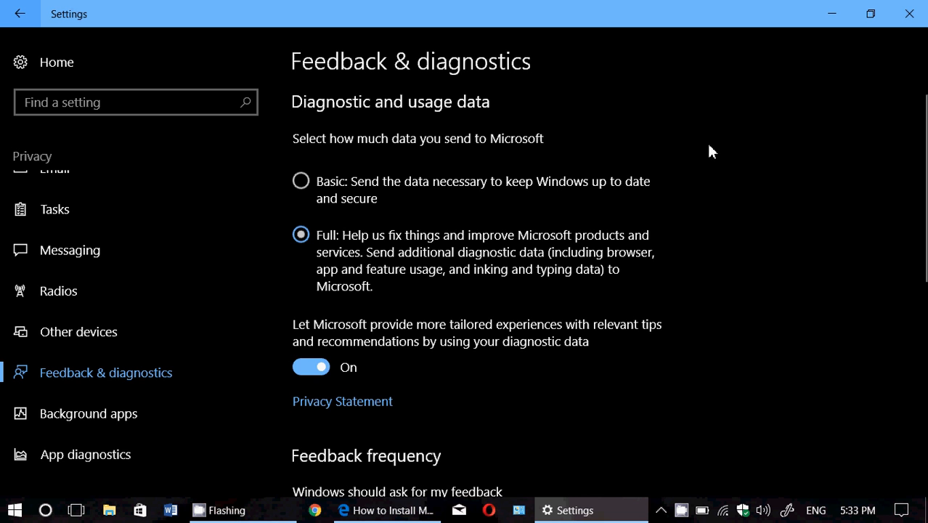
left_click(301, 180)
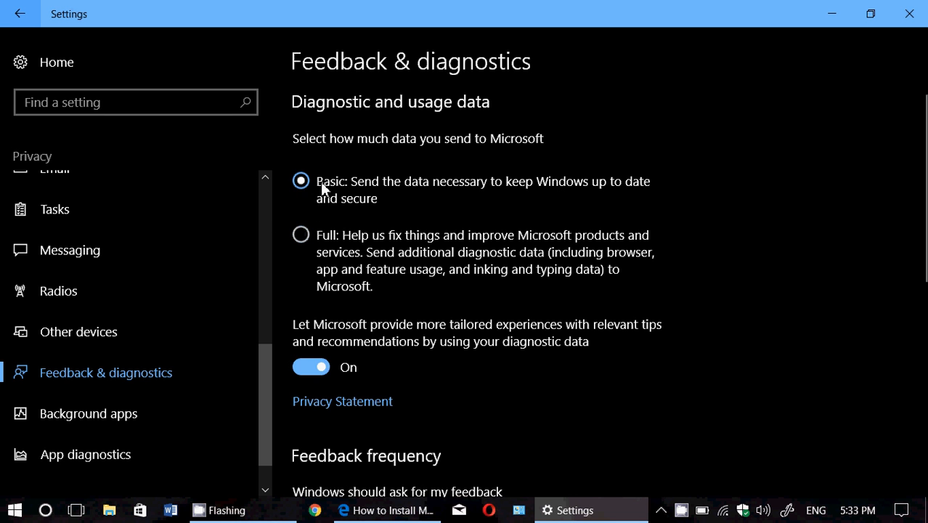
left_click(301, 235)
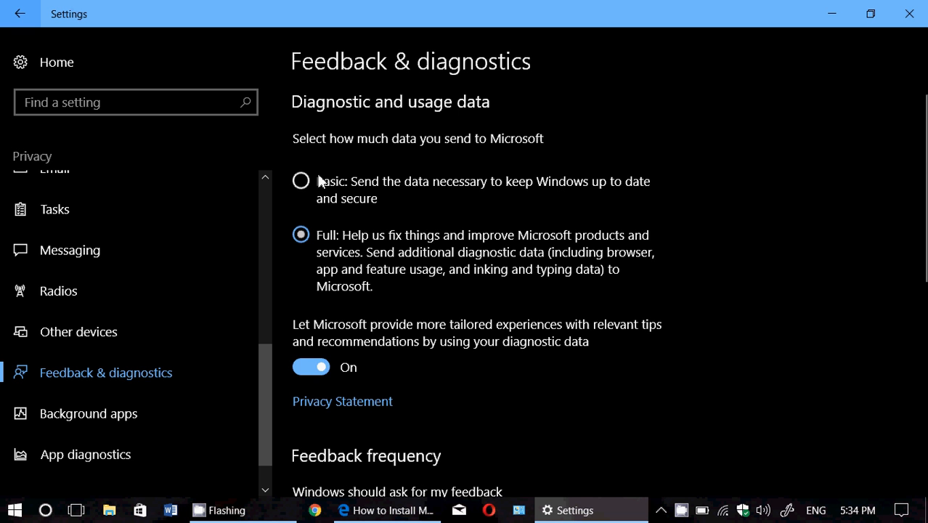
scroll("down", 3)
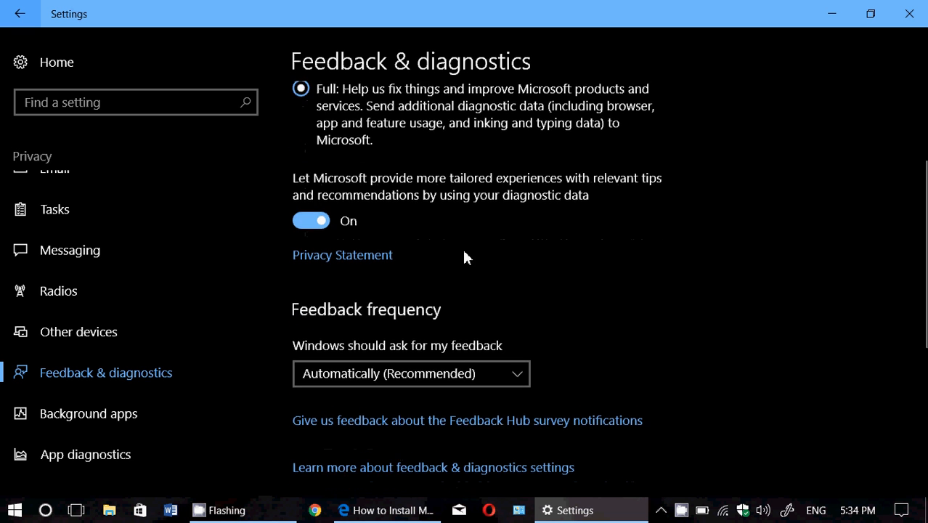
scroll("down", 3)
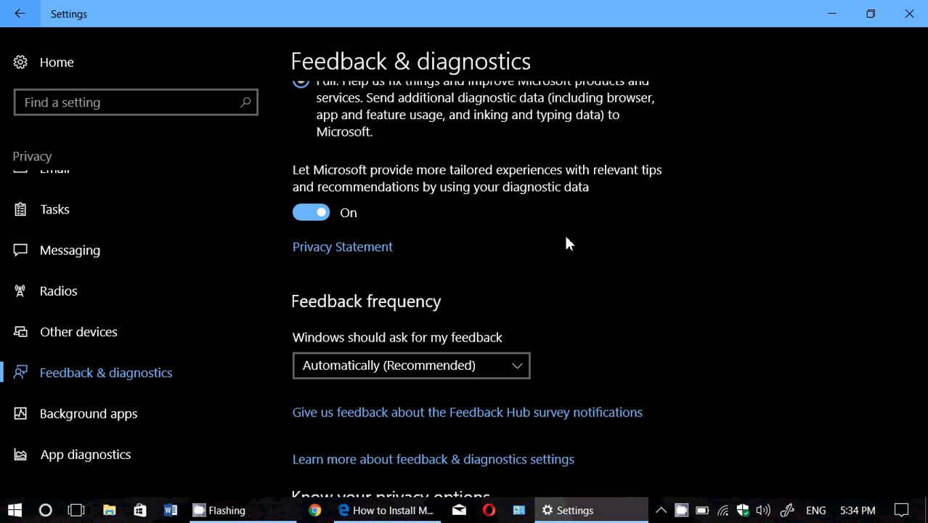
mouse_move(501, 233)
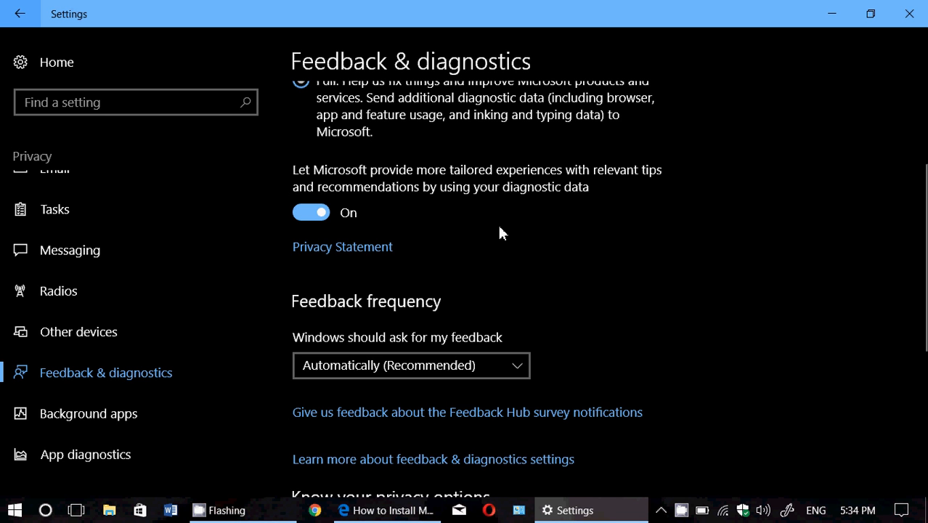
mouse_move(311, 212)
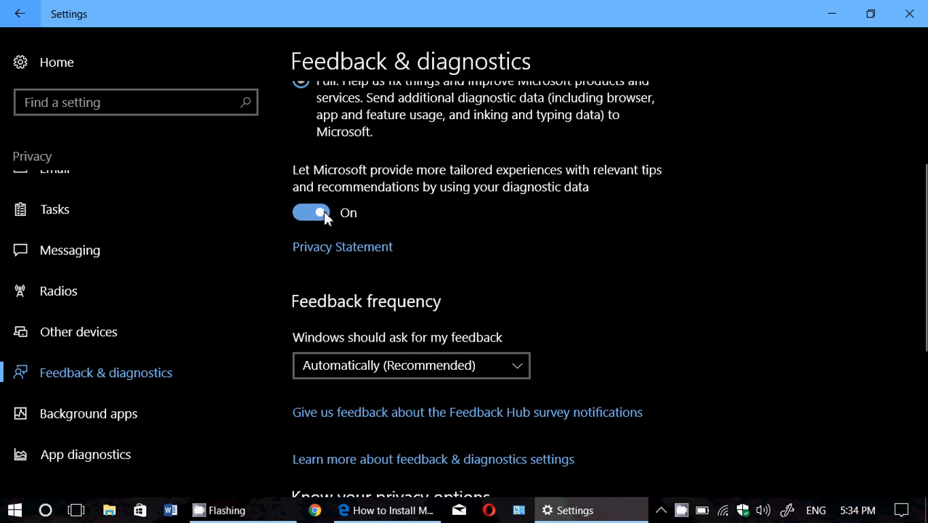
mouse_move(508, 235)
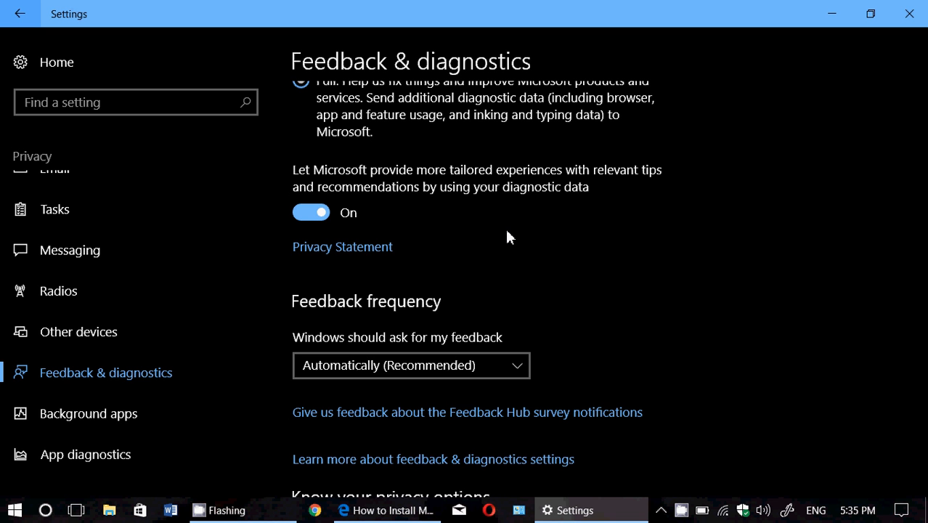
scroll("down", 3)
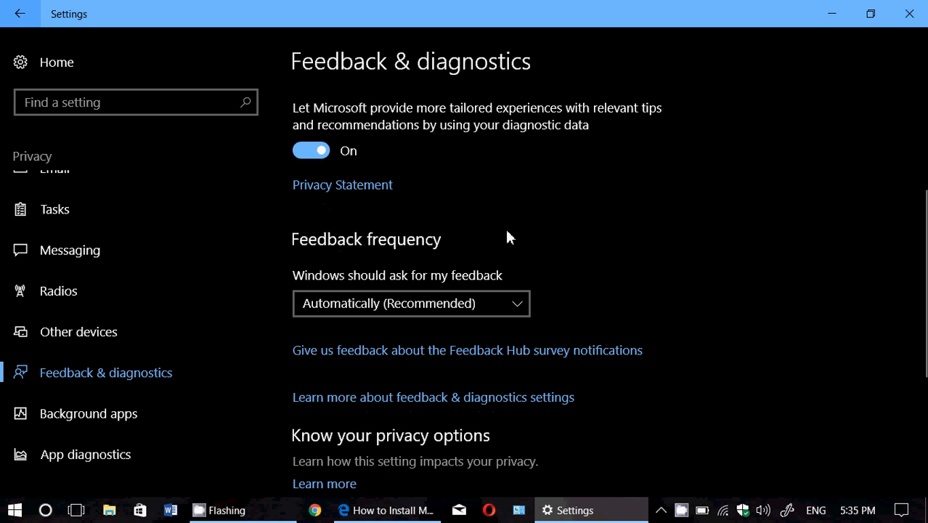
scroll("down", 3)
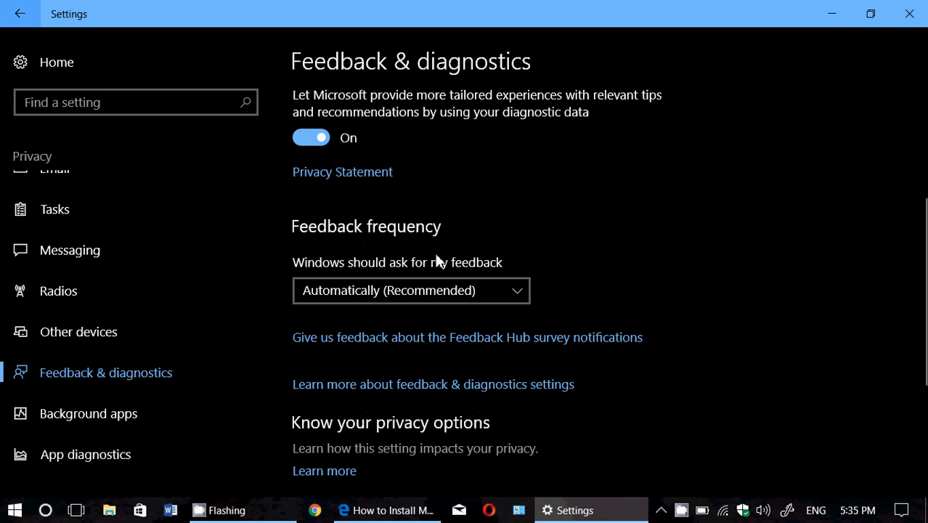
left_click(410, 290)
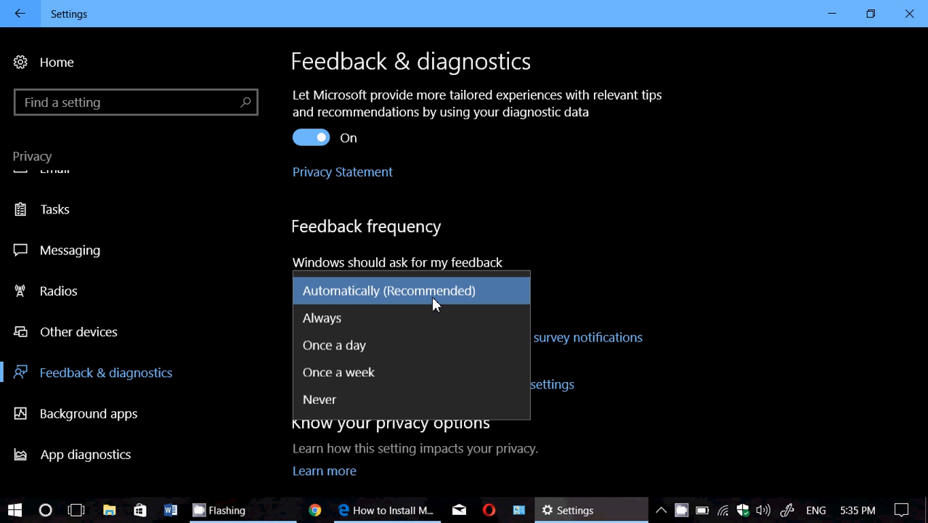
mouse_move(398, 346)
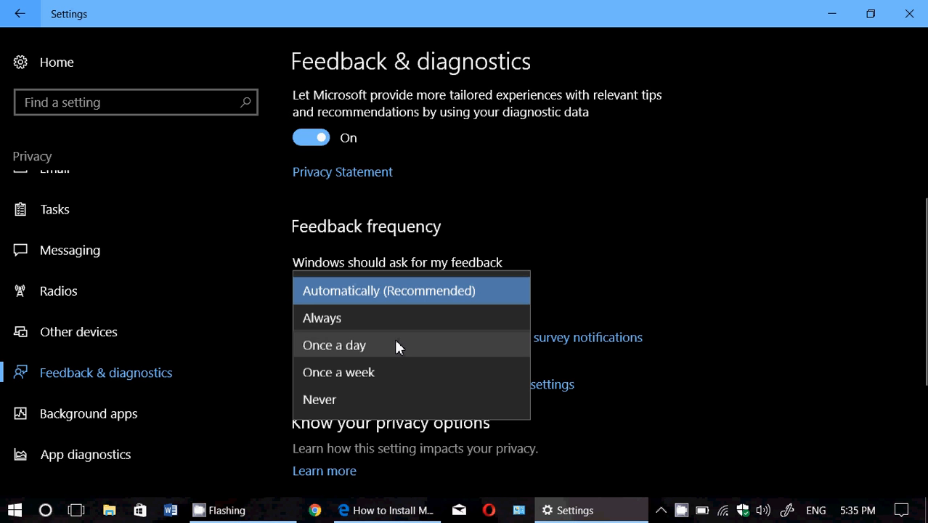
mouse_move(404, 406)
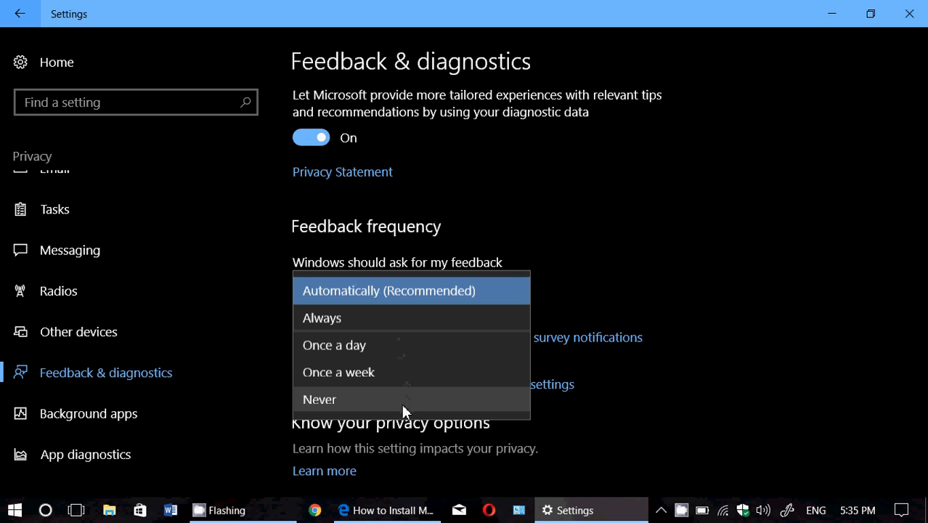
left_click(390, 290)
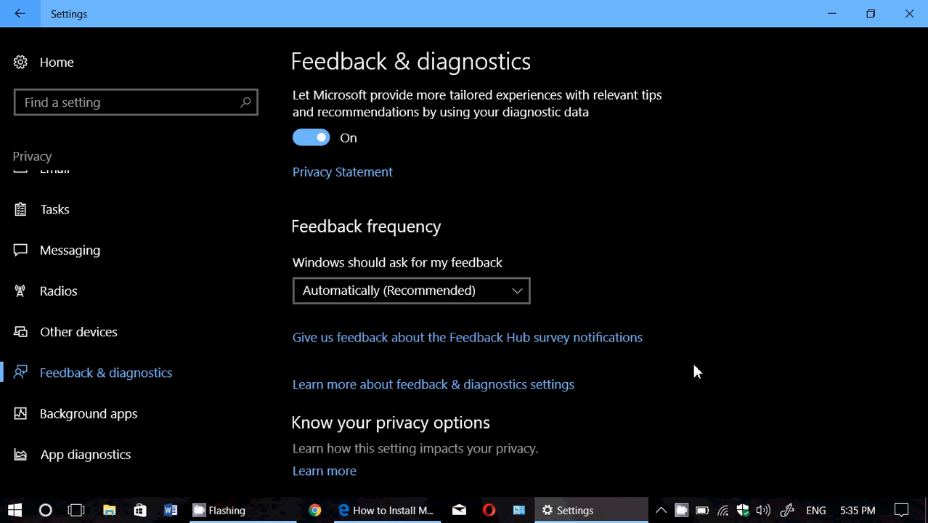
scroll("down", 3)
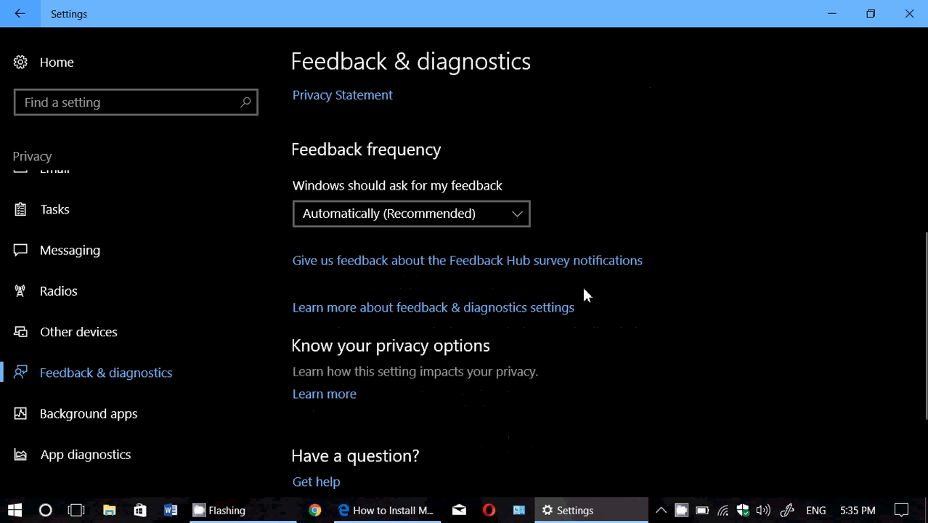
scroll("down", 3)
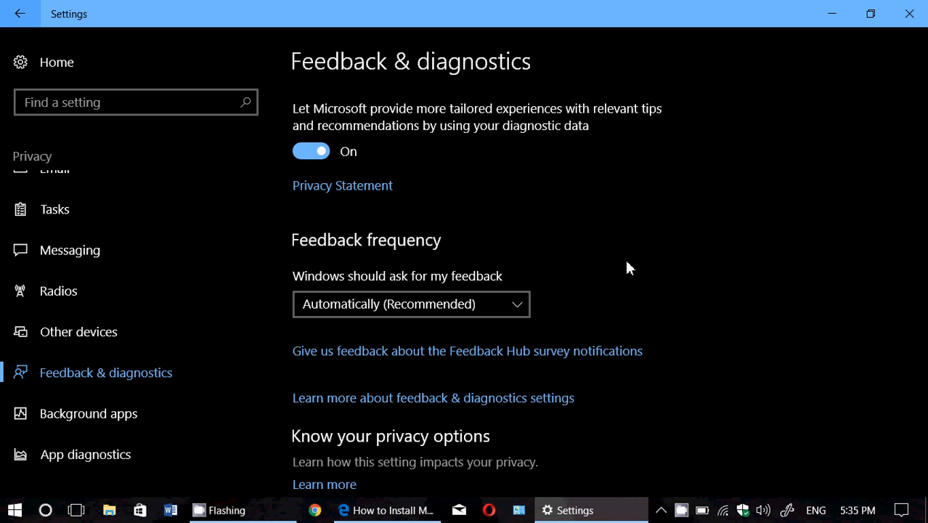
left_click(409, 304)
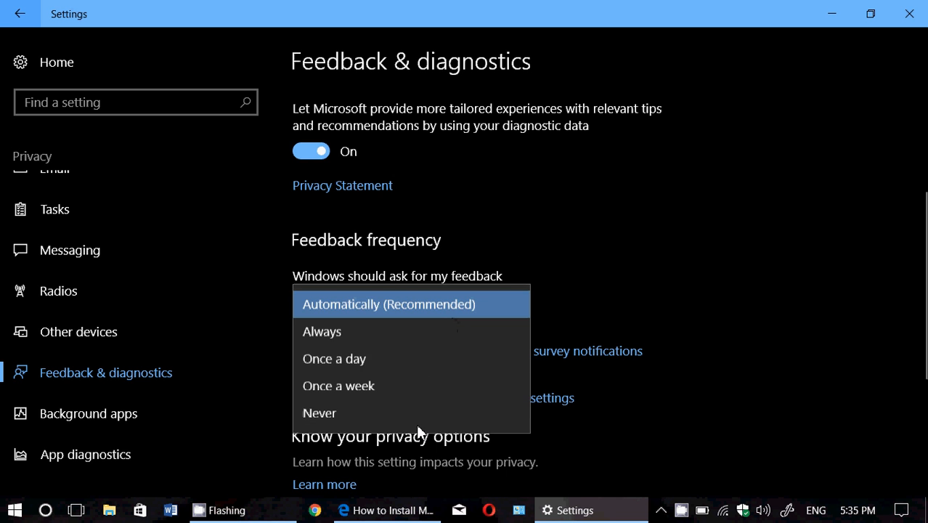
left_click(389, 304)
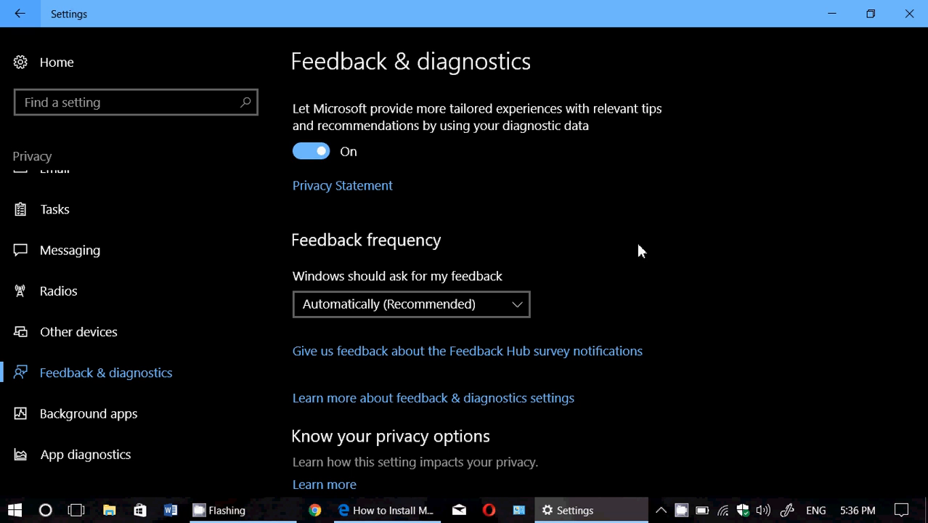
Step: Scroll the Feedback & diagnostics page to review content below the diagnostic data choices
scroll("down", 3)
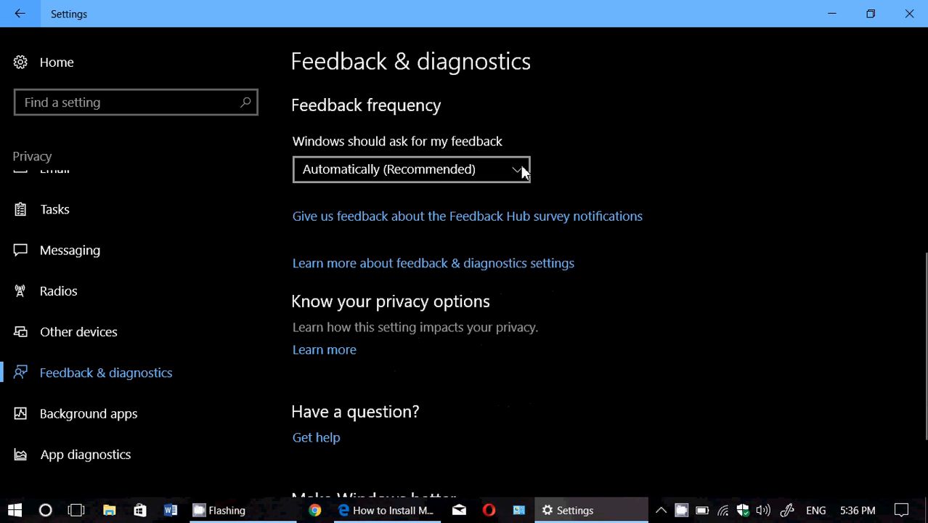
mouse_move(486, 253)
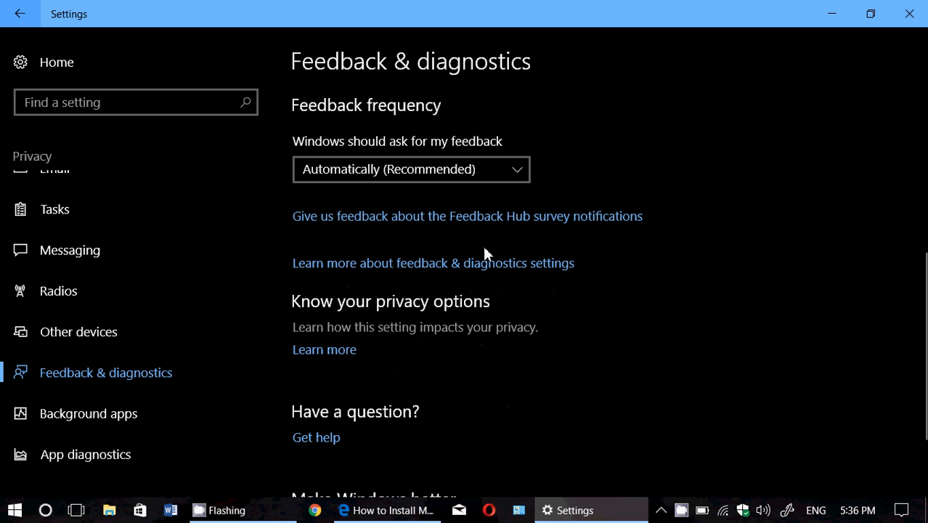
mouse_move(552, 278)
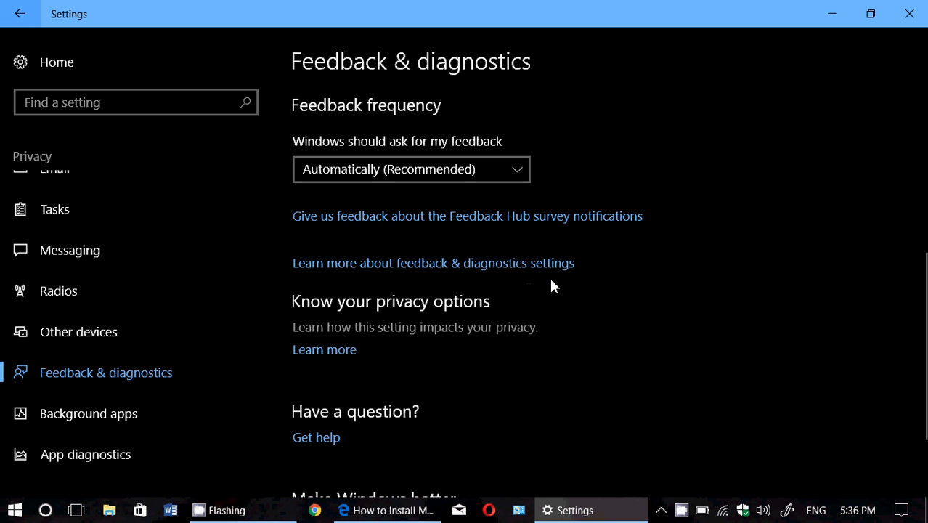
mouse_move(511, 378)
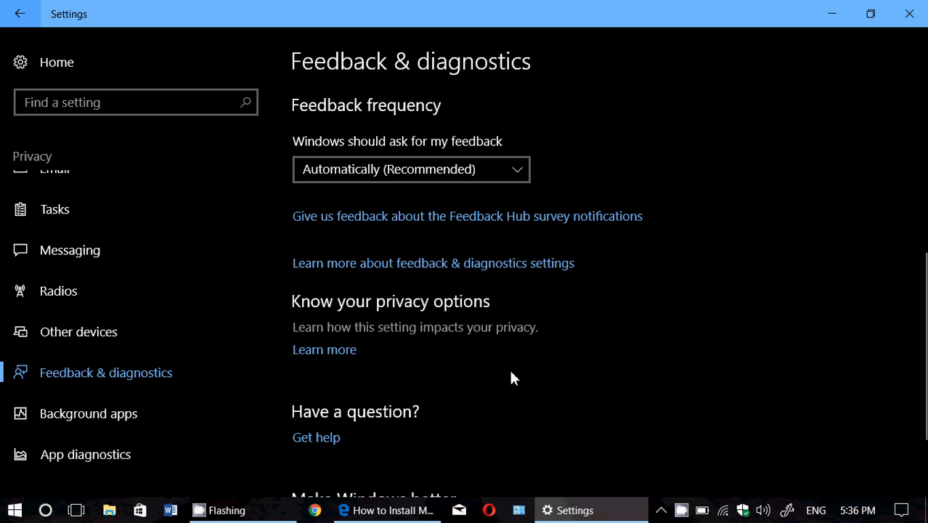
scroll("down", 3)
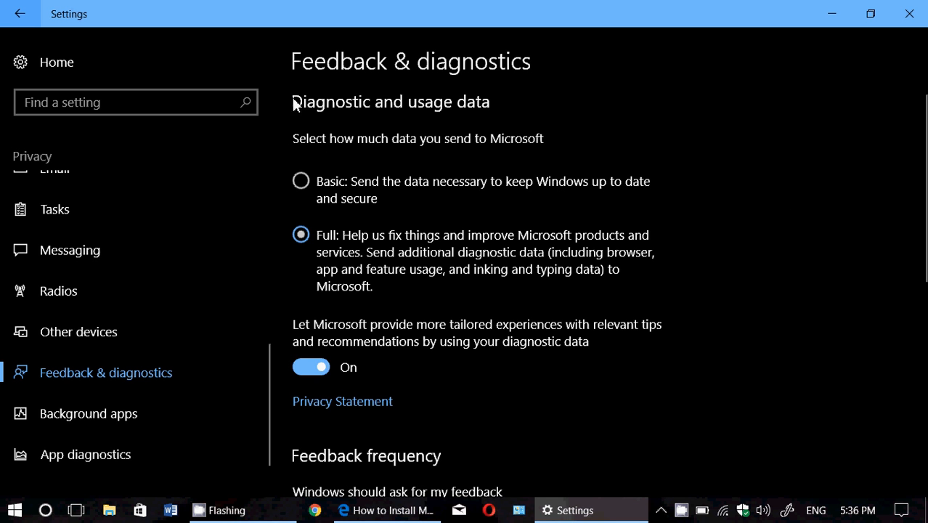
mouse_move(274, 192)
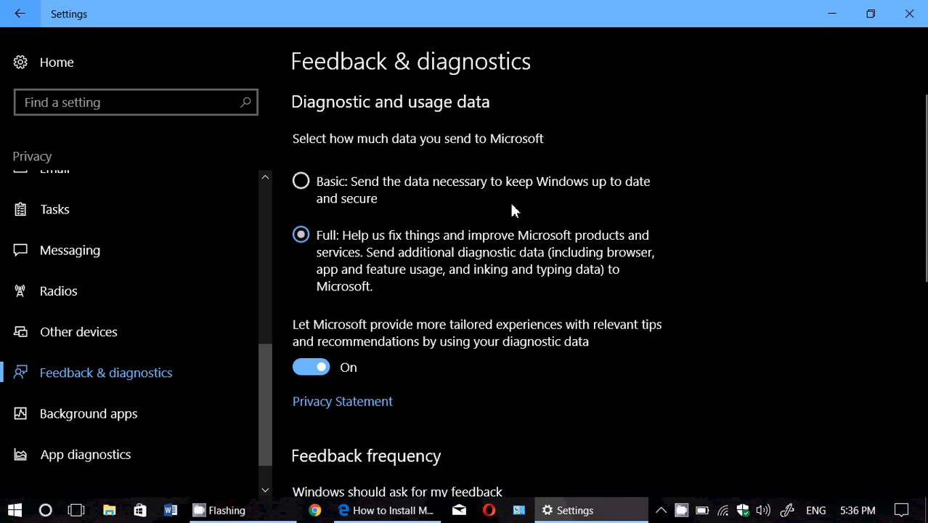
scroll("down", 3)
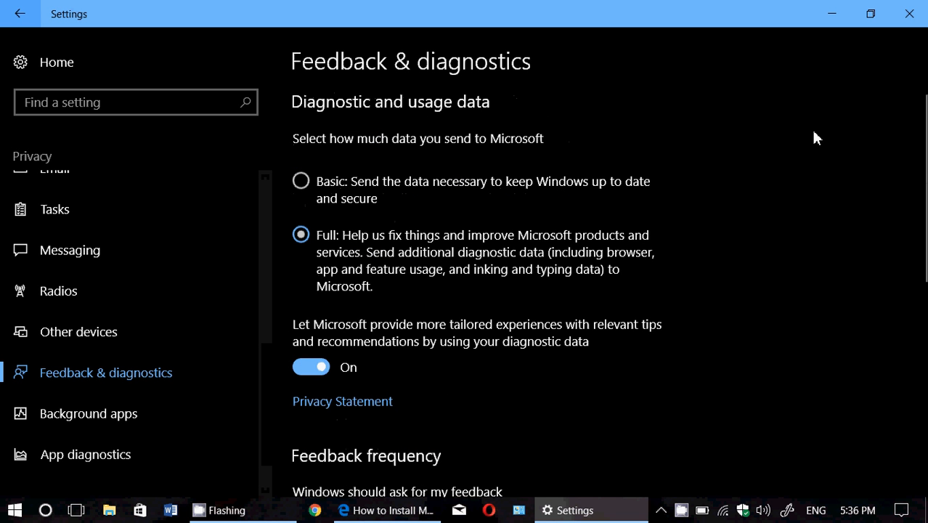
mouse_move(832, 107)
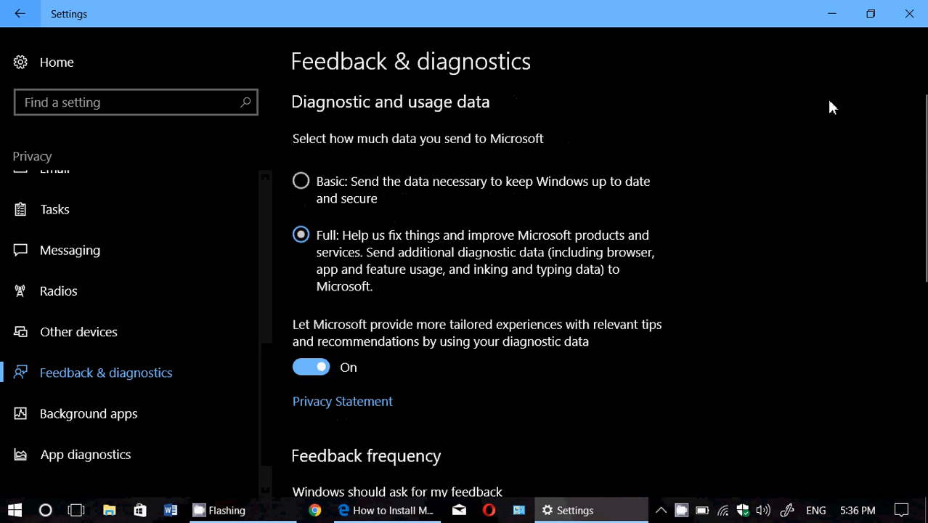